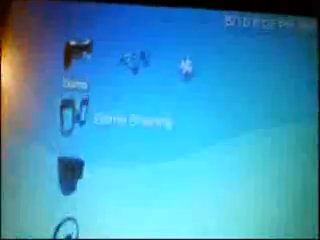
scroll(left, 3)
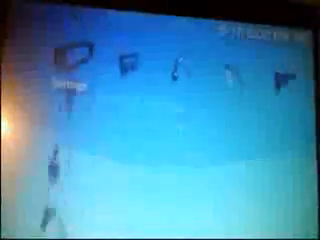